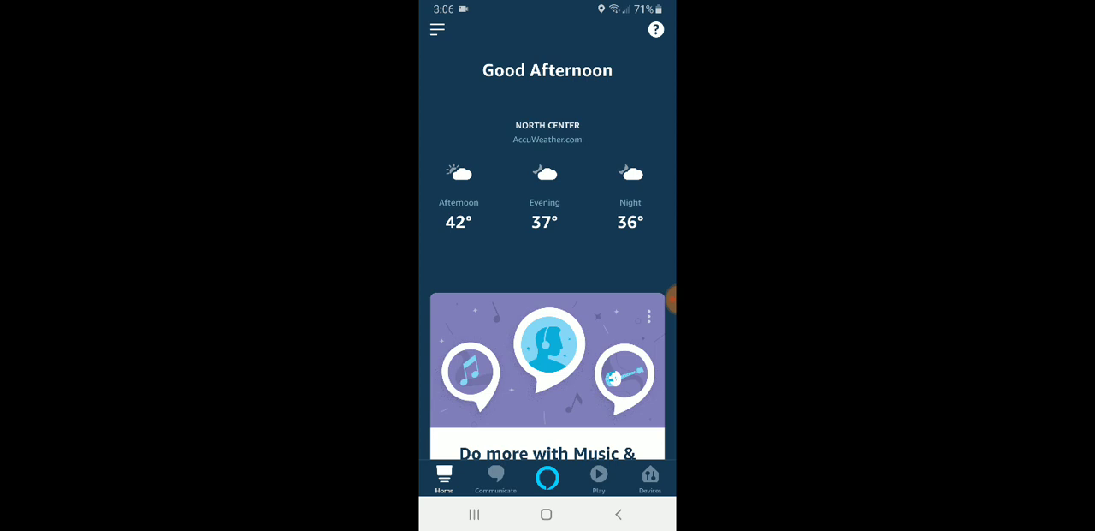
Step: Reach Skills & Games from the side menu and browse through Your Skills, Discover and Categories
left_click(439, 31)
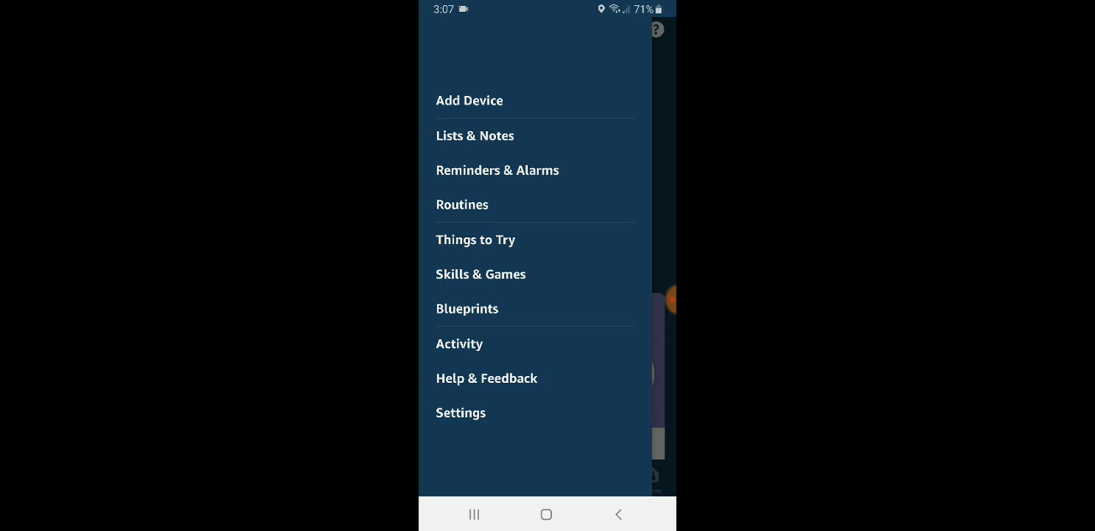
left_click(479, 274)
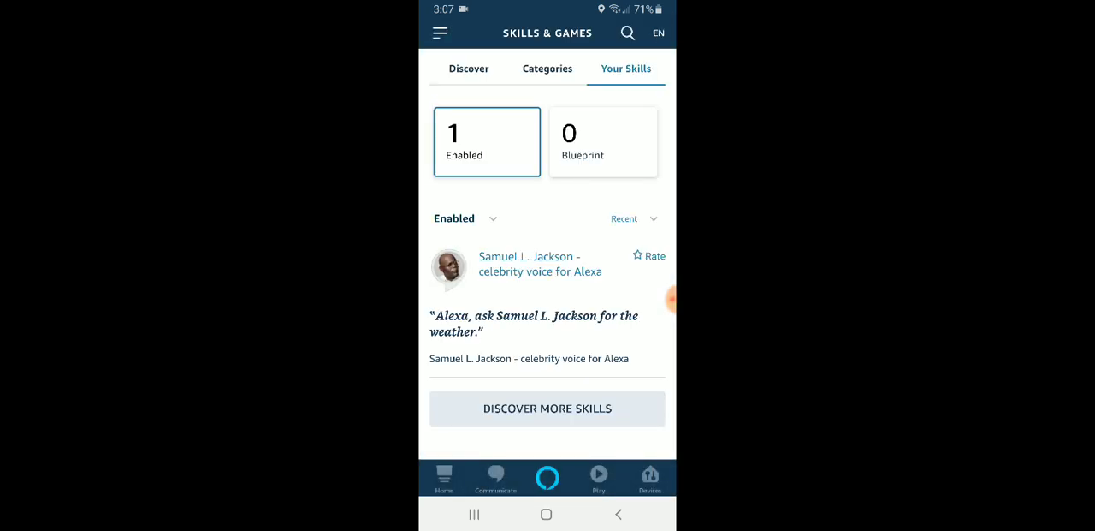
left_click(469, 68)
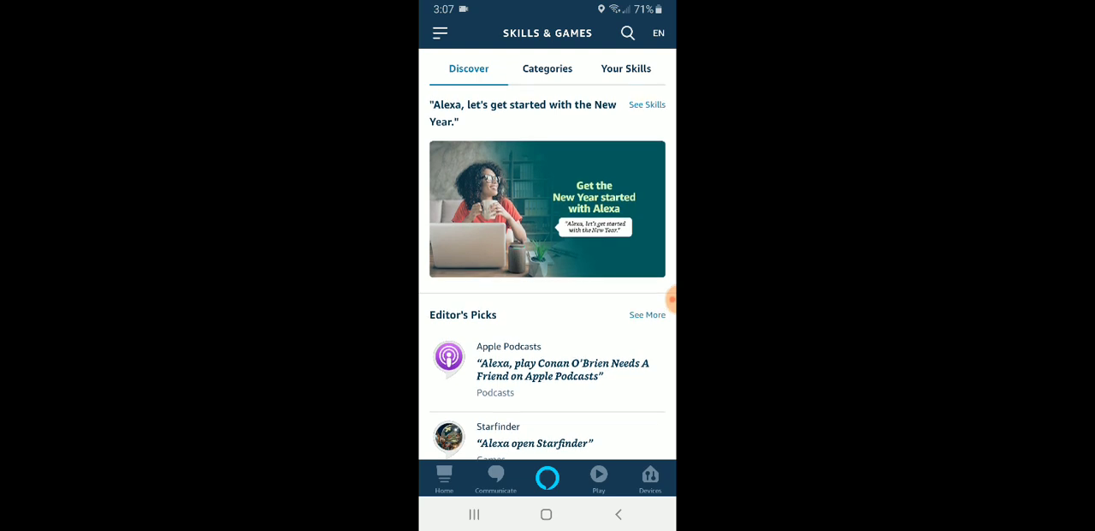
left_click(547, 69)
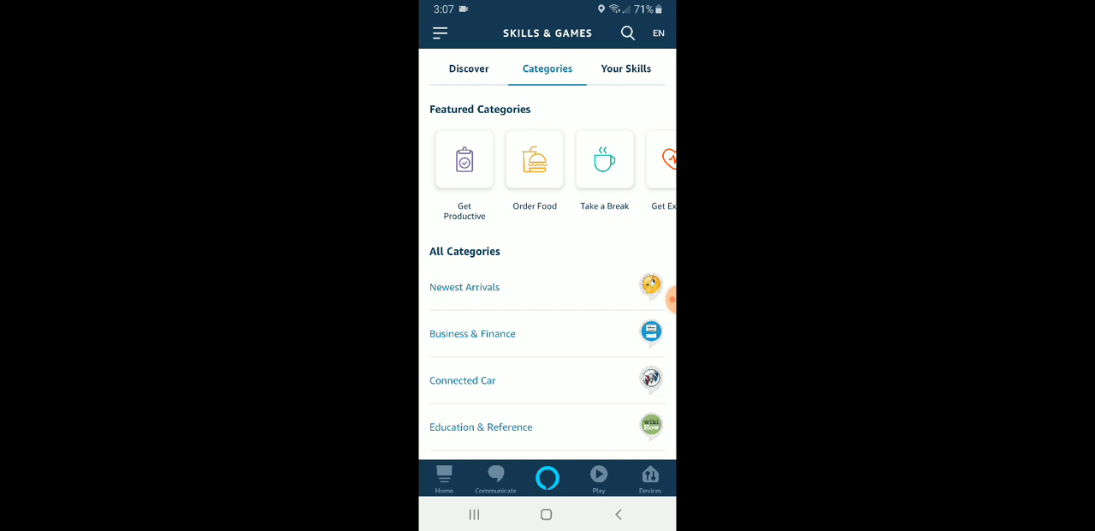
Step: Search the skills store for 'goog' to find the Google Nest skill
left_click(627, 32)
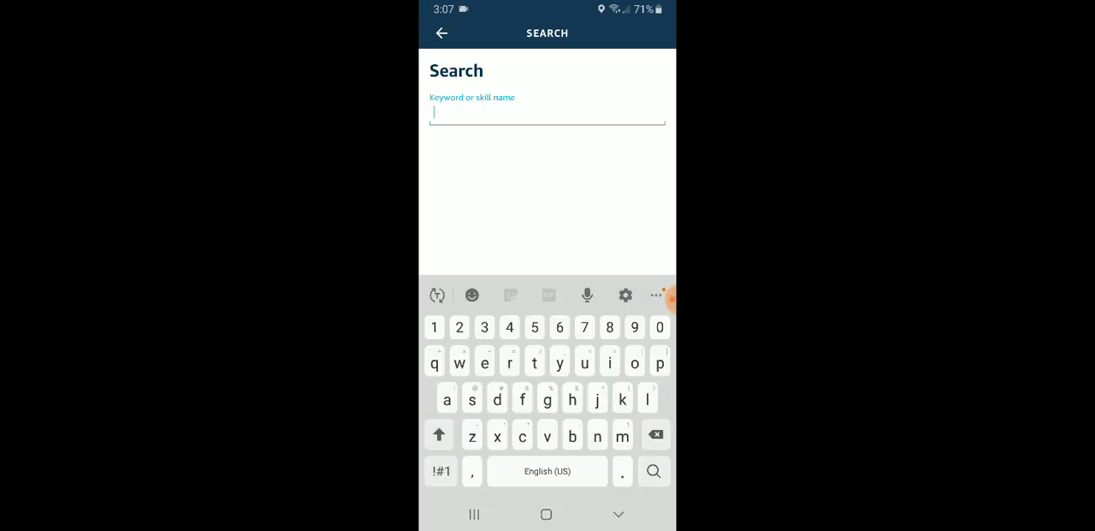
type("goog")
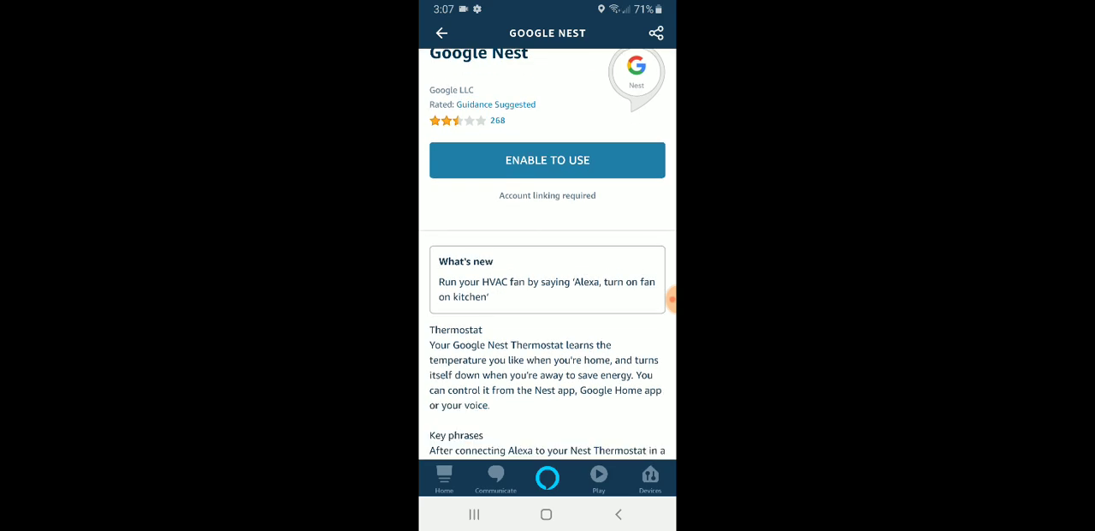
Step: Review the Google Nest skill's description and example commands on its details page
scroll("down", 3)
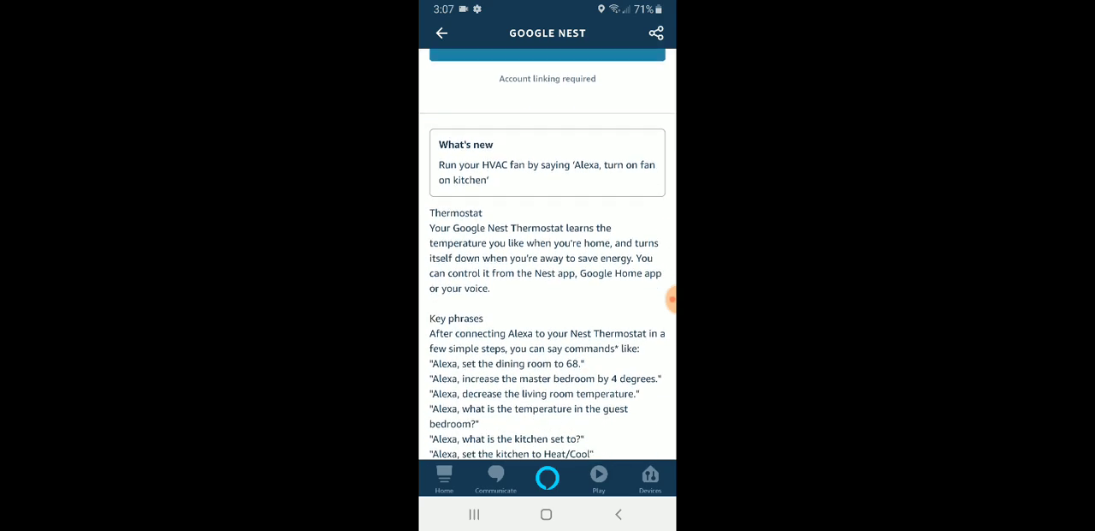
scroll("down", 3)
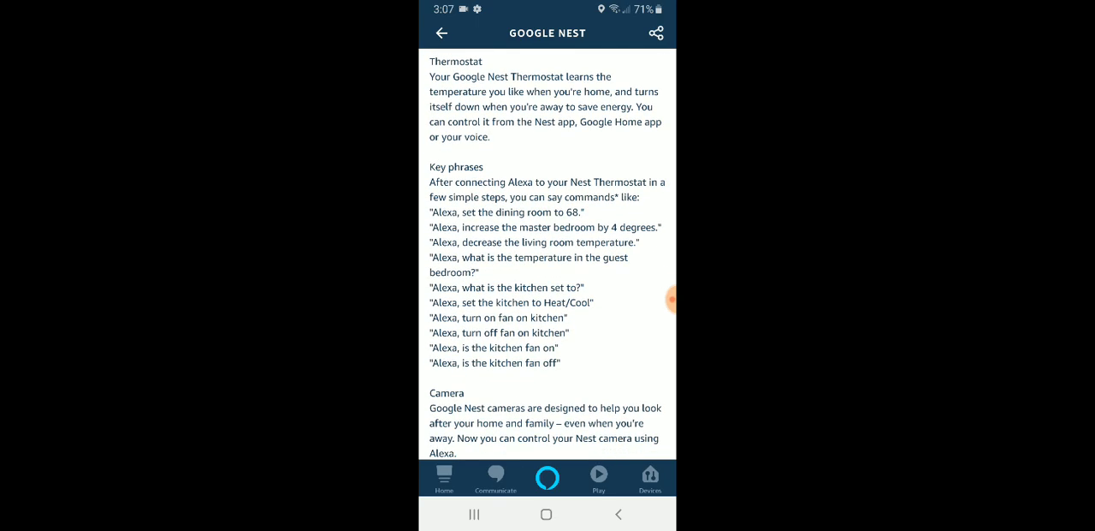
scroll("down", 3)
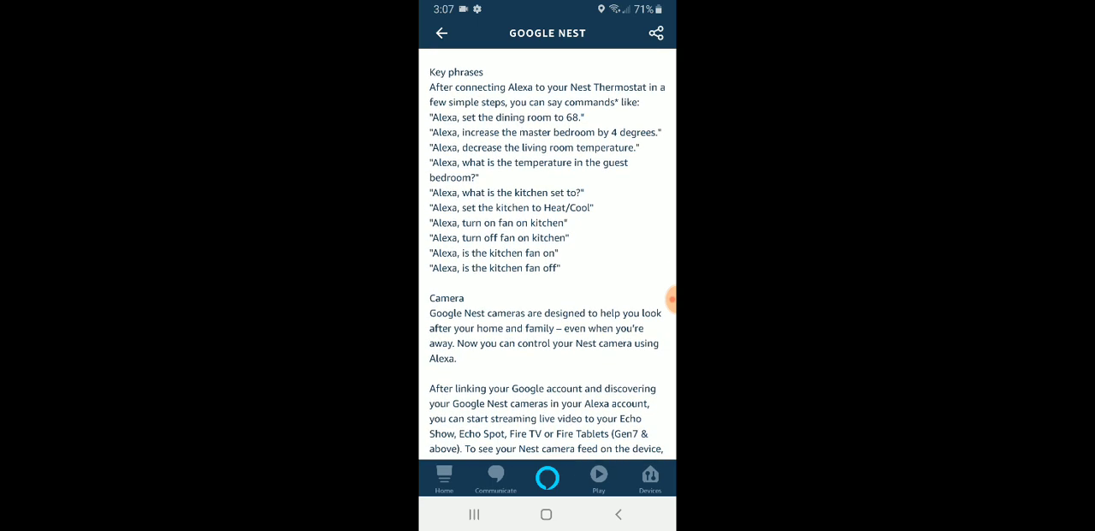
scroll("down", 3)
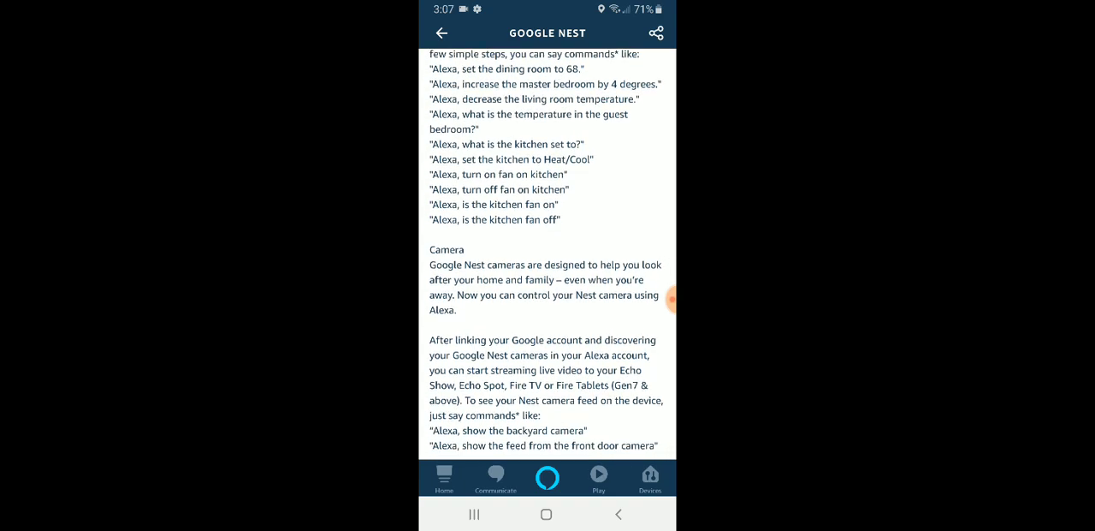
scroll("down", 3)
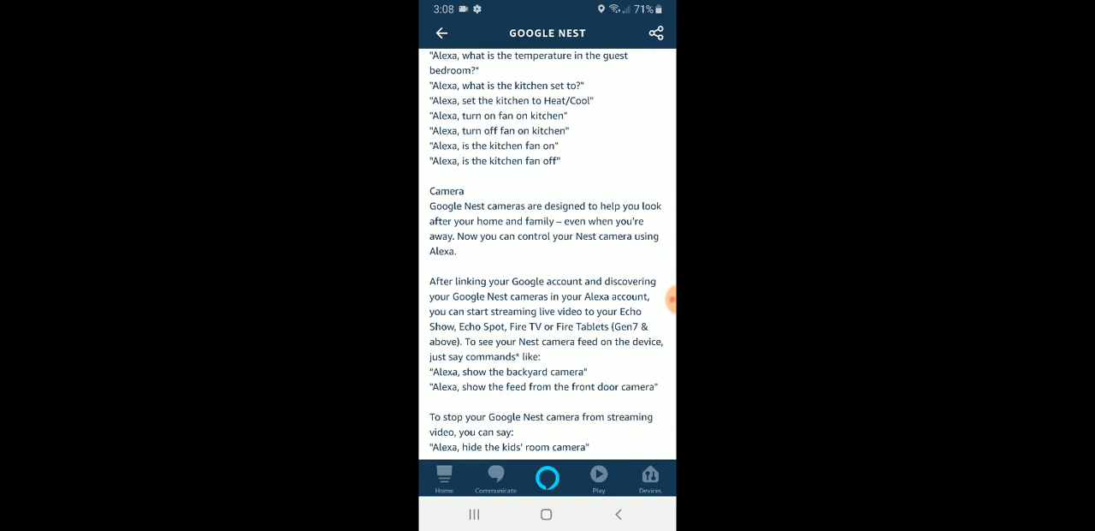
scroll("down", 3)
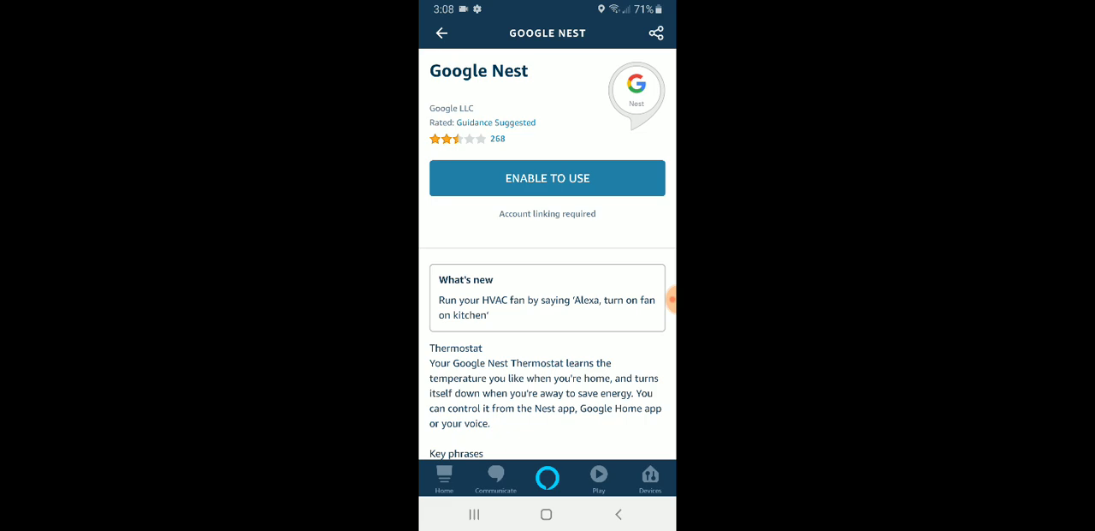
Step: Enable the Google Nest skill and leave home-information access turned on in Nest permissions
left_click(547, 178)
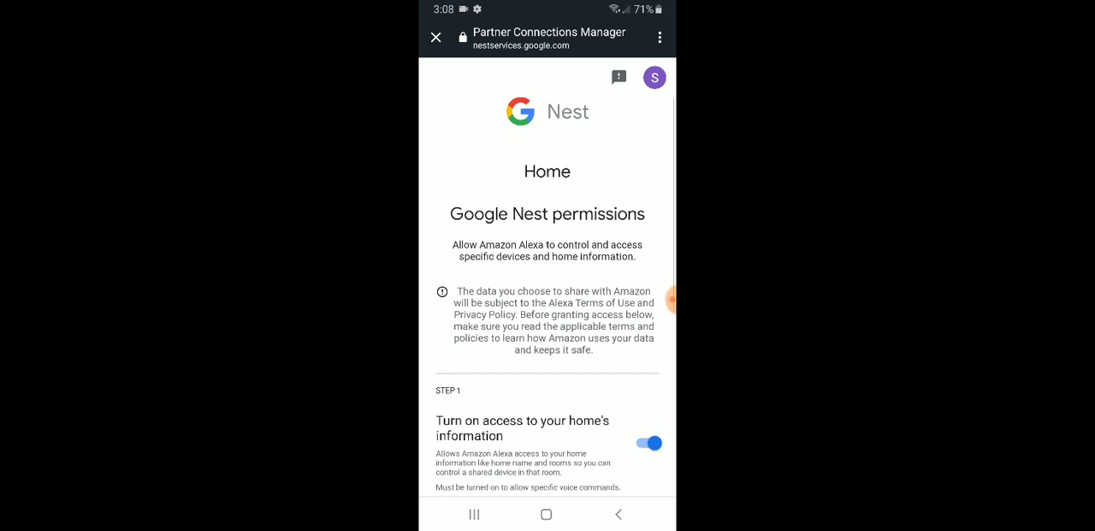
scroll("down", 3)
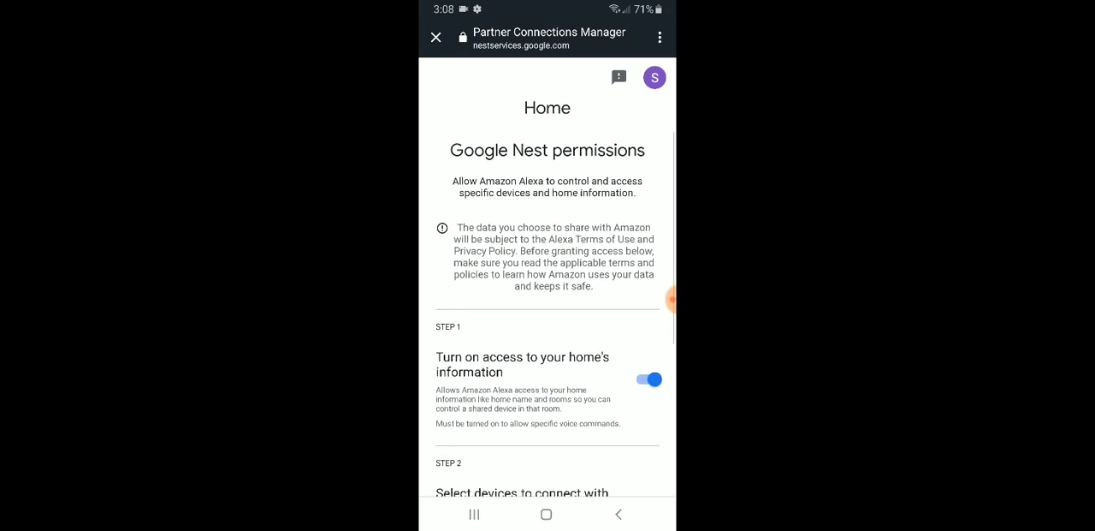
scroll("down", 3)
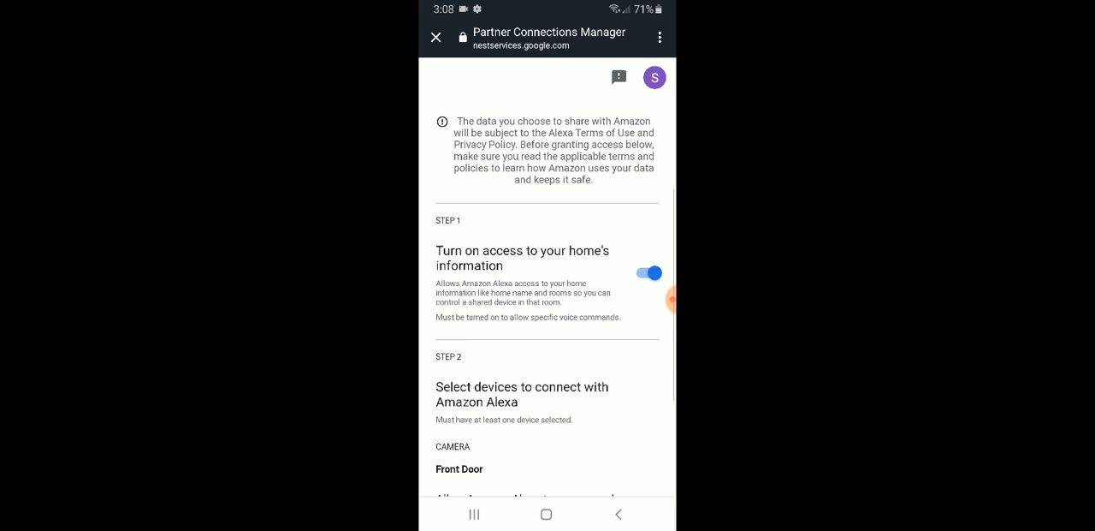
scroll("down", 3)
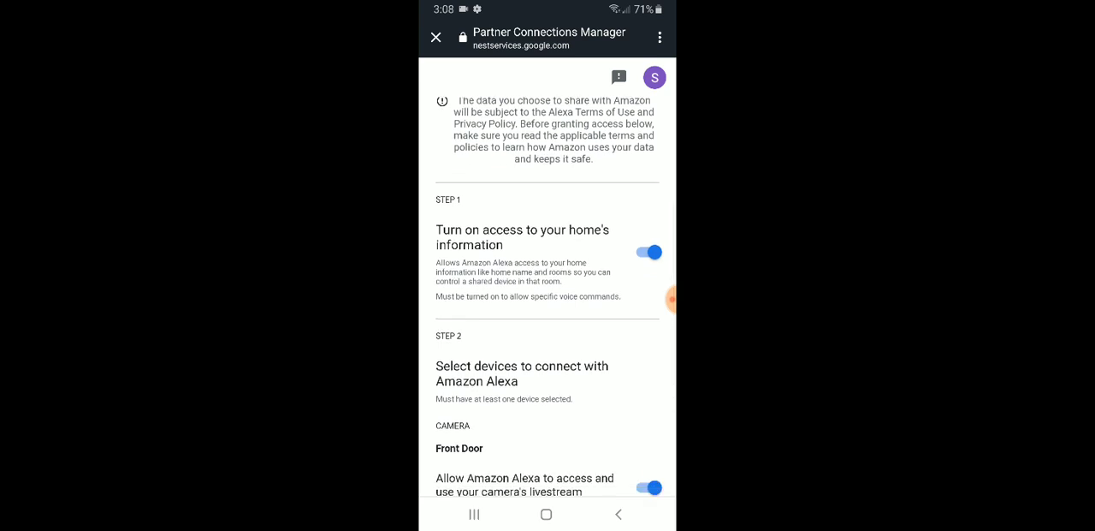
left_click(647, 254)
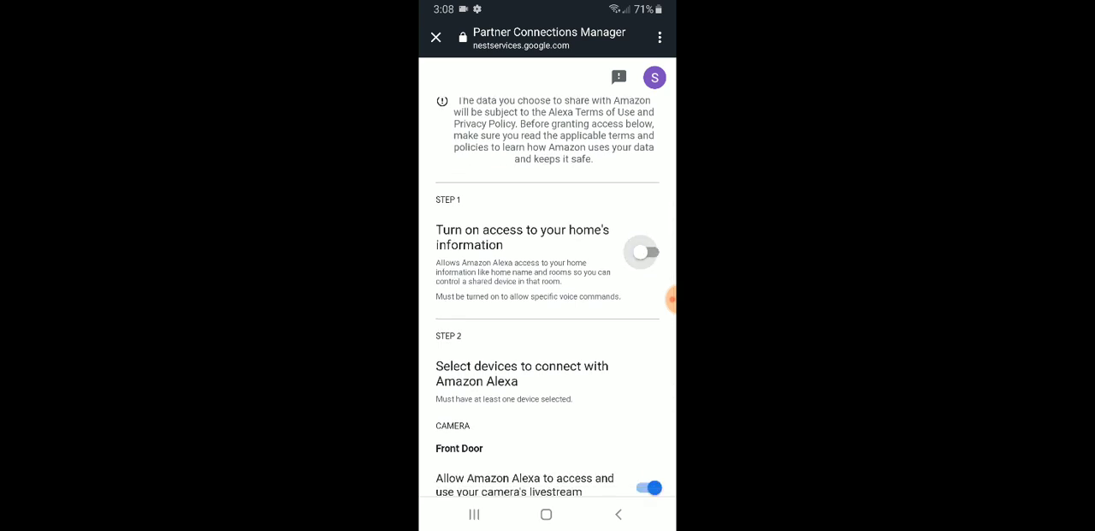
left_click(641, 251)
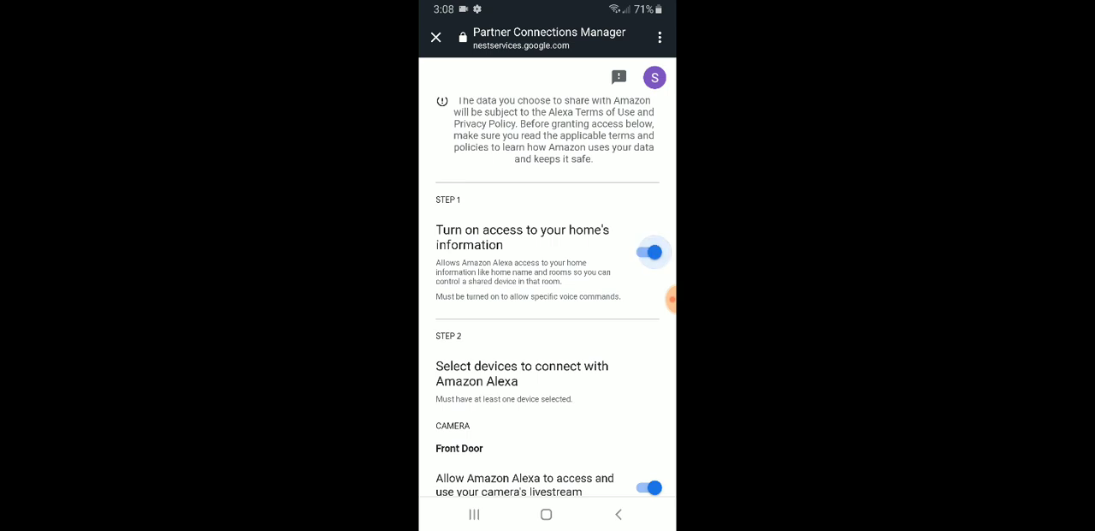
Step: Keep the Front Door camera livestream allowed and submit the Nest permissions with Done
scroll("down", 3)
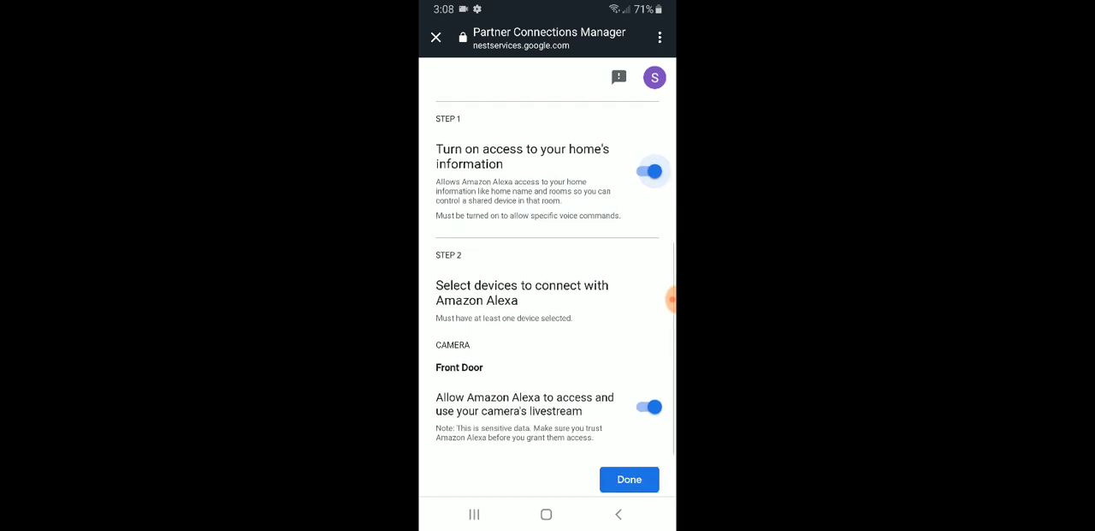
scroll("down", 3)
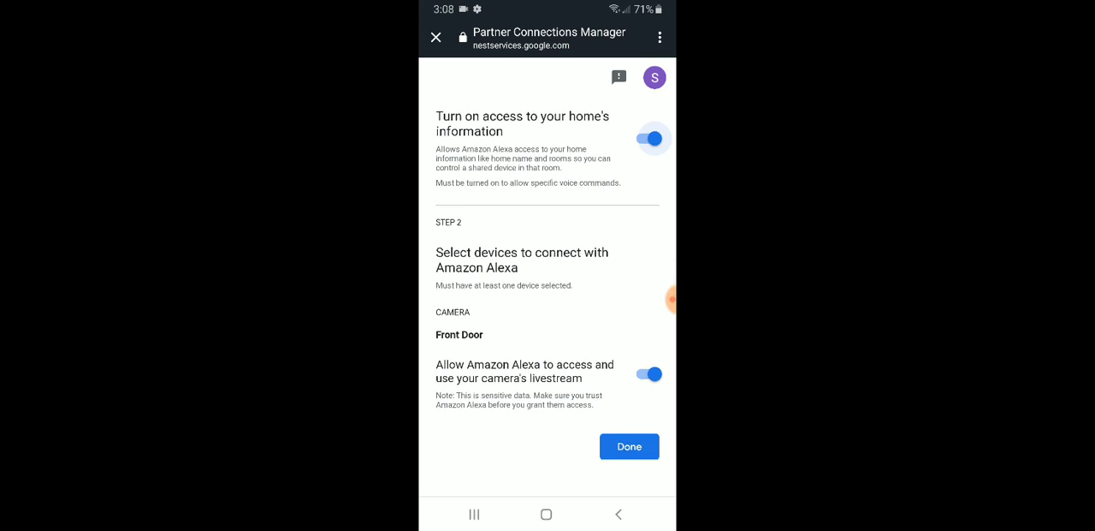
scroll("down", 3)
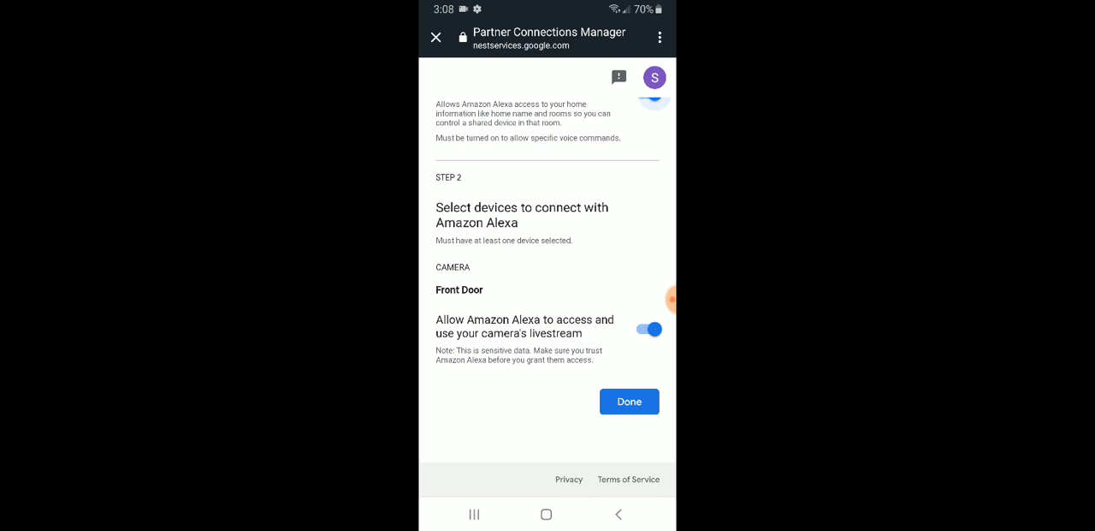
left_click(652, 328)
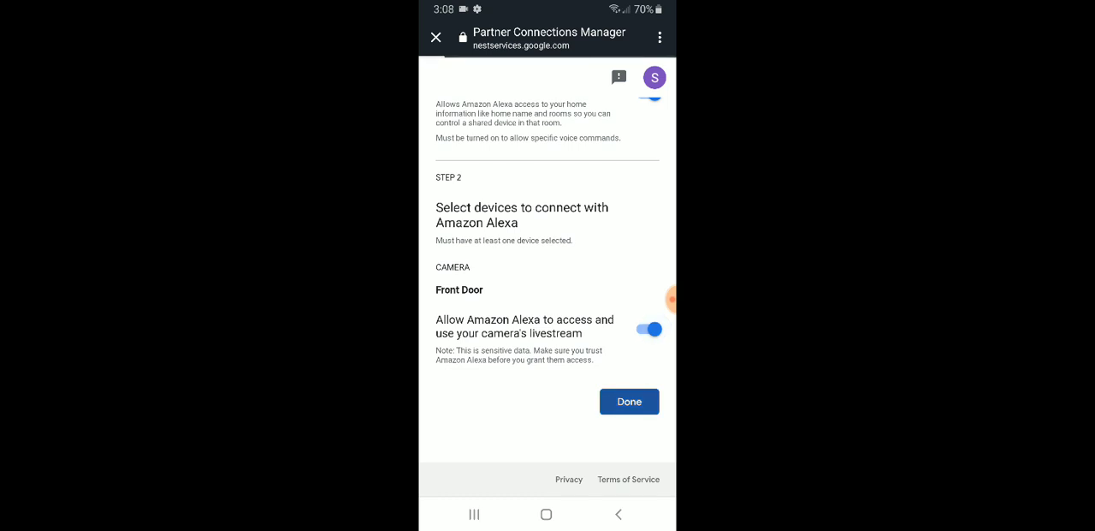
left_click(630, 401)
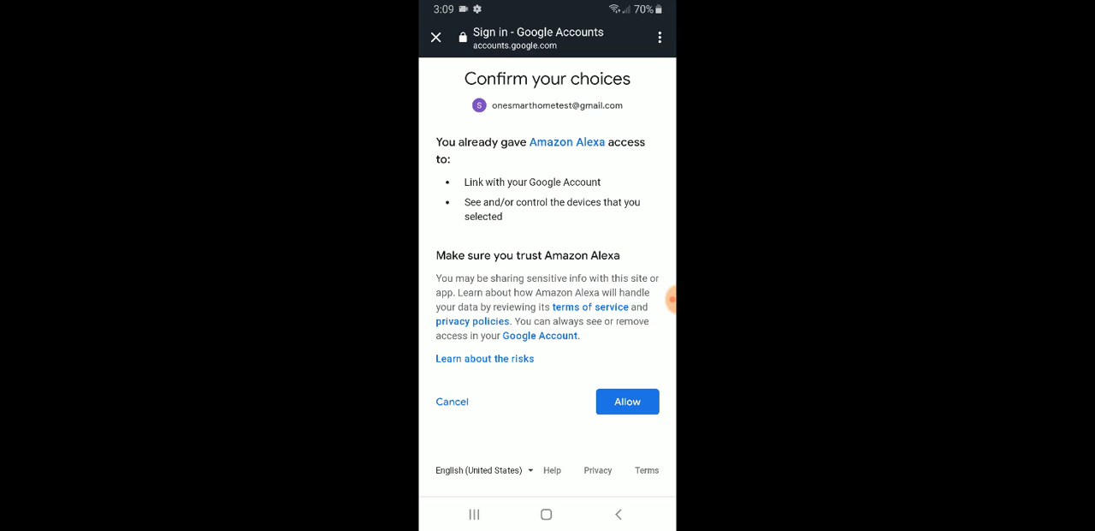
Step: Allow Amazon Alexa access on Google's Confirm your choices page so Nest links successfully
left_click(627, 401)
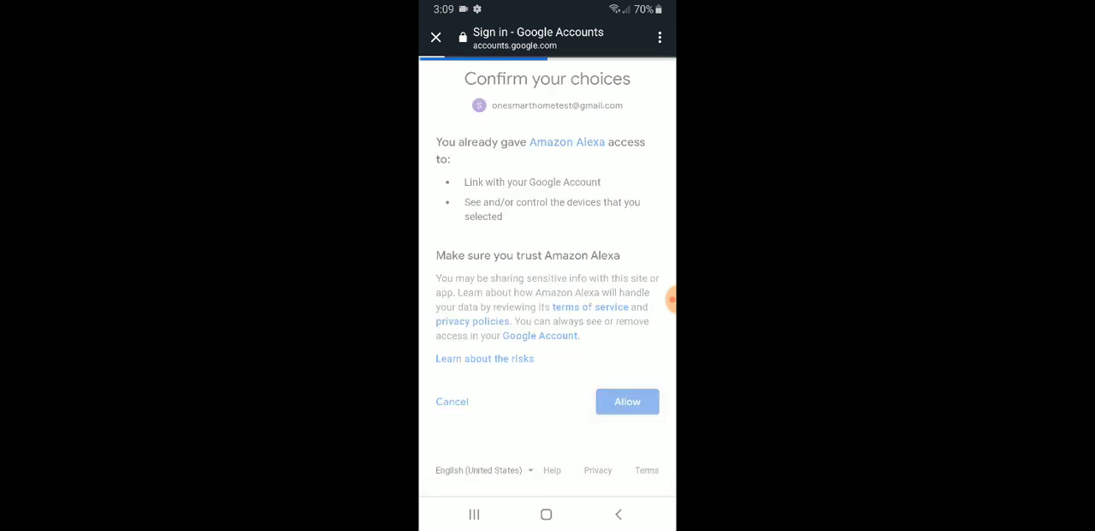
left_click(626, 400)
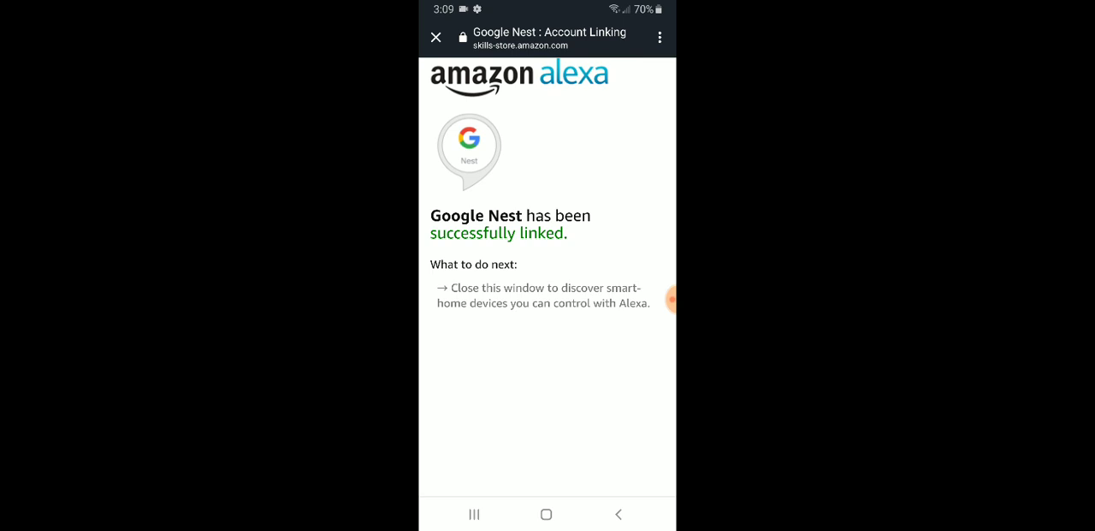
Step: Leave the linking window and run Discover Devices, which finds no new devices
left_click(435, 38)
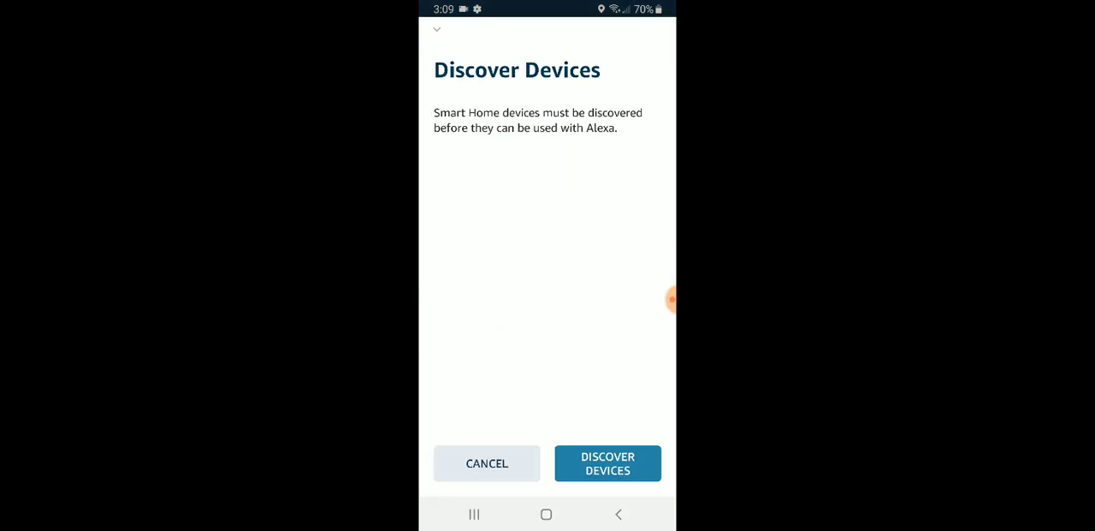
left_click(608, 462)
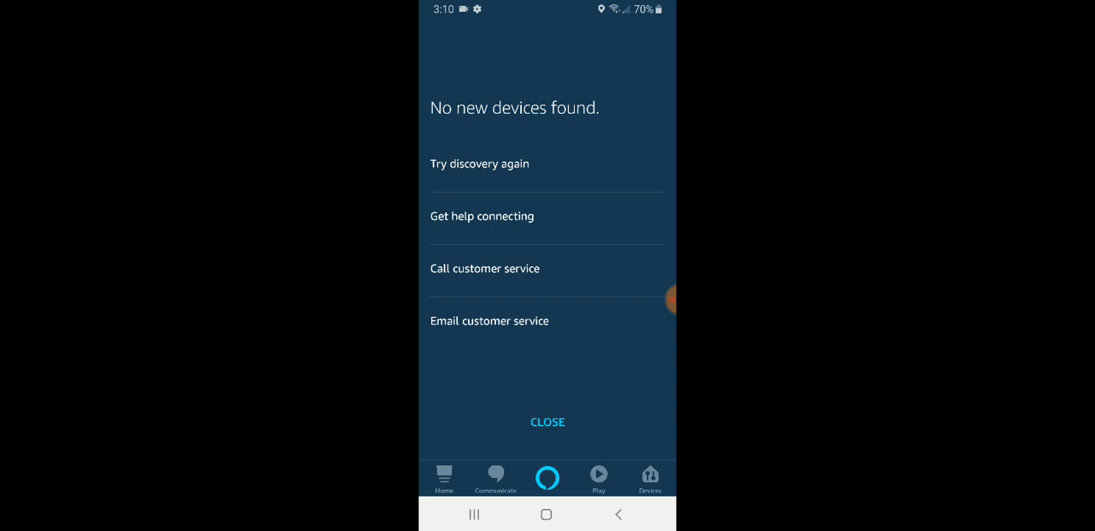
Step: Dismiss discovery results, view the Front Door Nest camera settings, and return to Devices
left_click(548, 421)
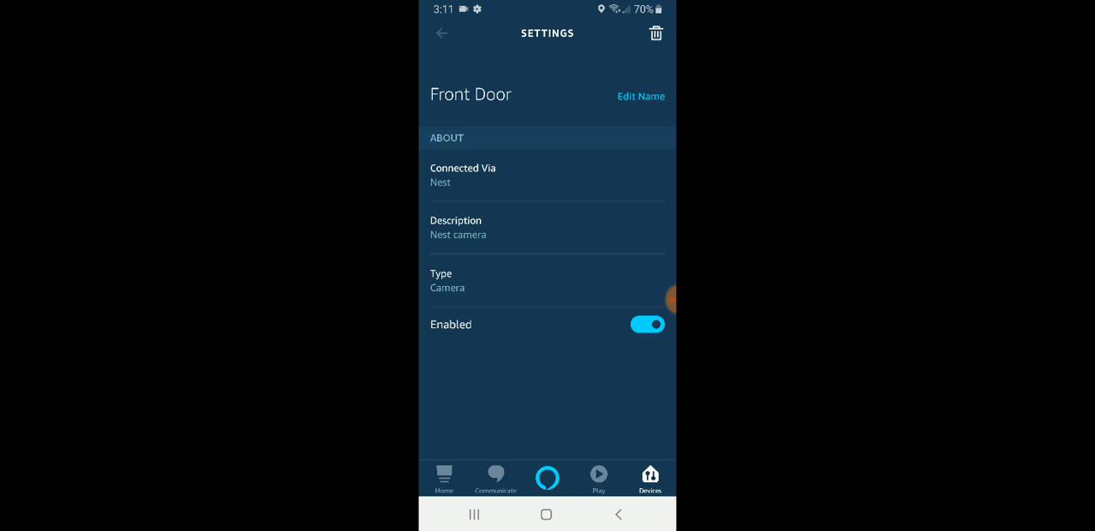
left_click(440, 32)
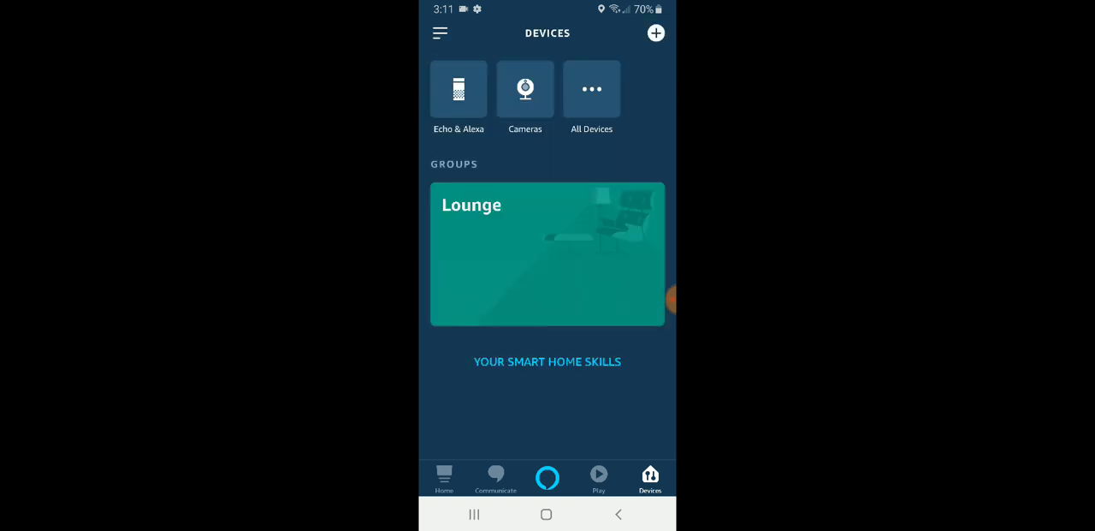